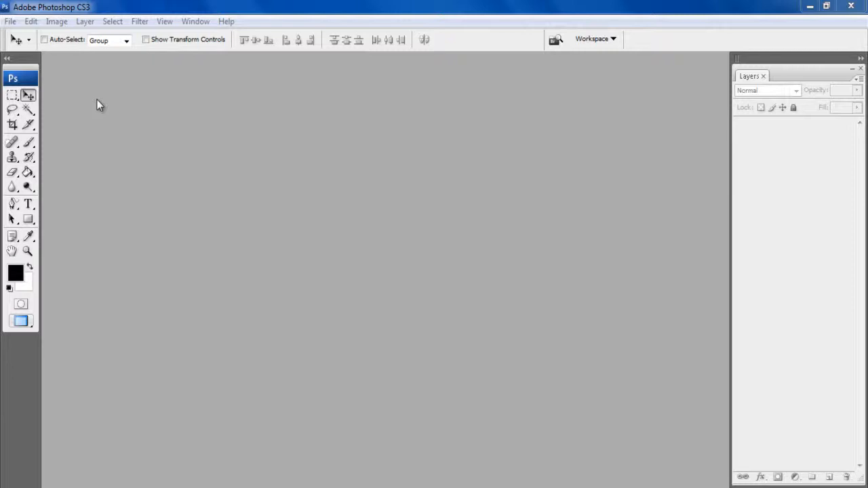
Open Background.jpg, the dark denim texture, as a new document.
left_click(11, 22)
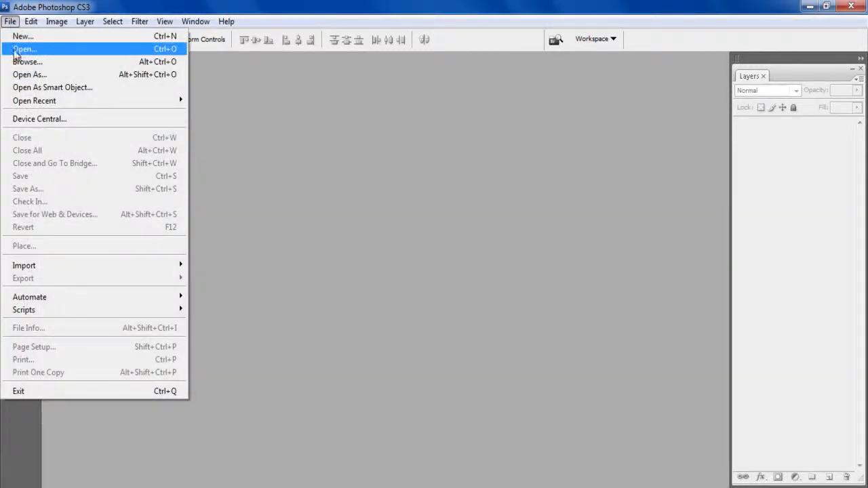
left_click(24, 49)
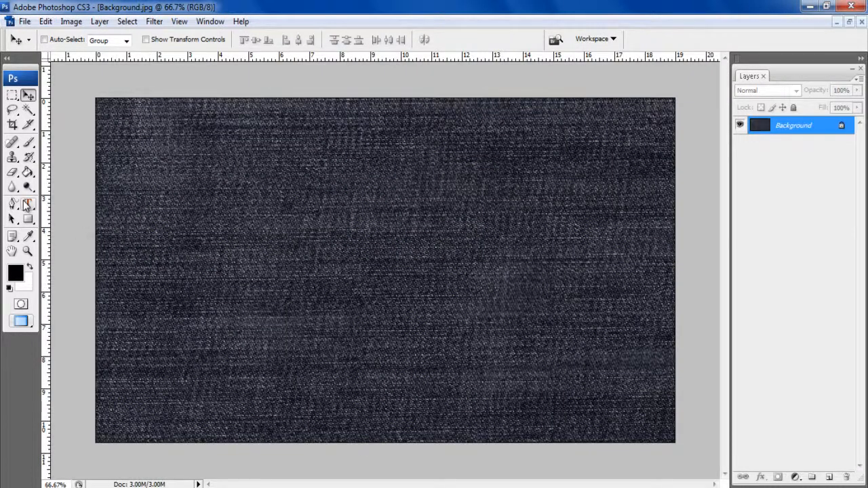
mouse_move(28, 203)
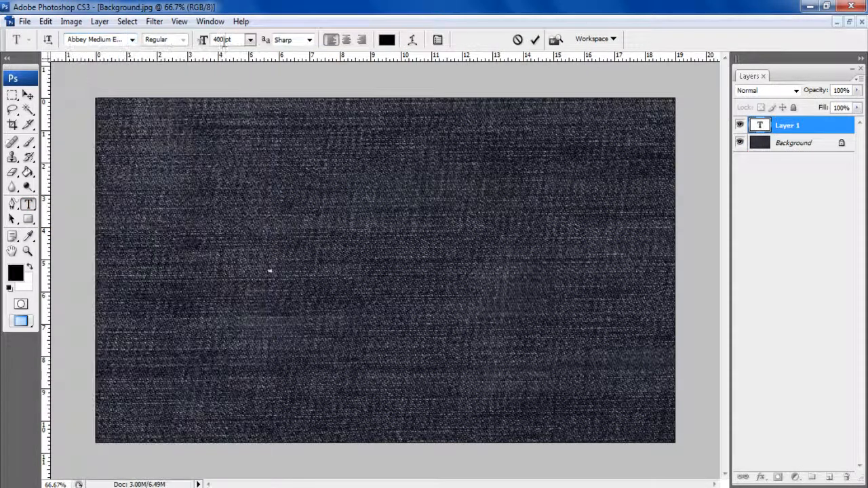
Type TEXT in black Abbey Medium and set its size to 400 pt in the Character panel.
type("Te")
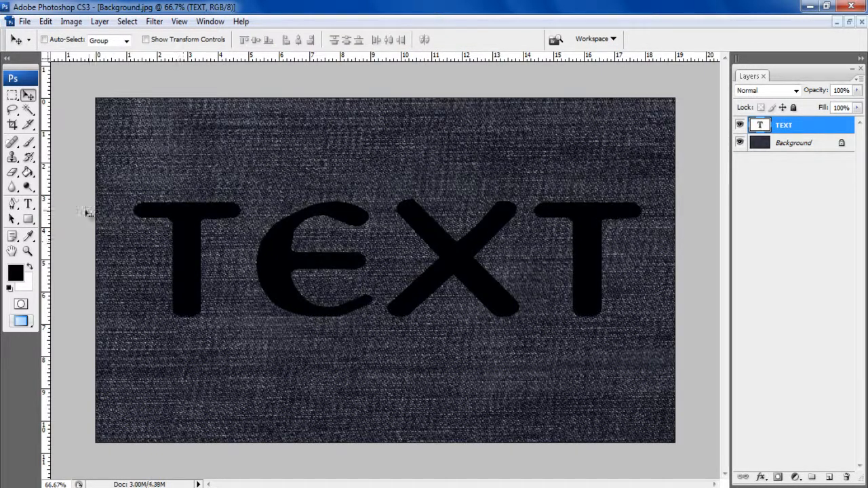
left_click(29, 203)
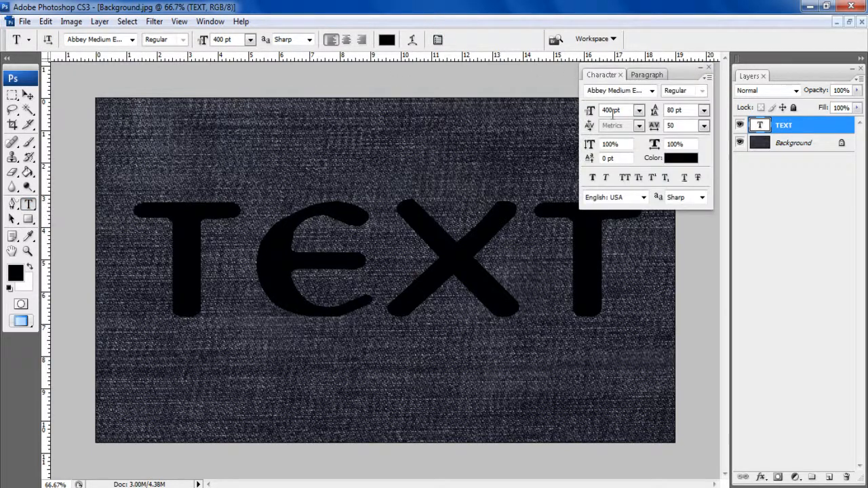
triple_click(610, 110)
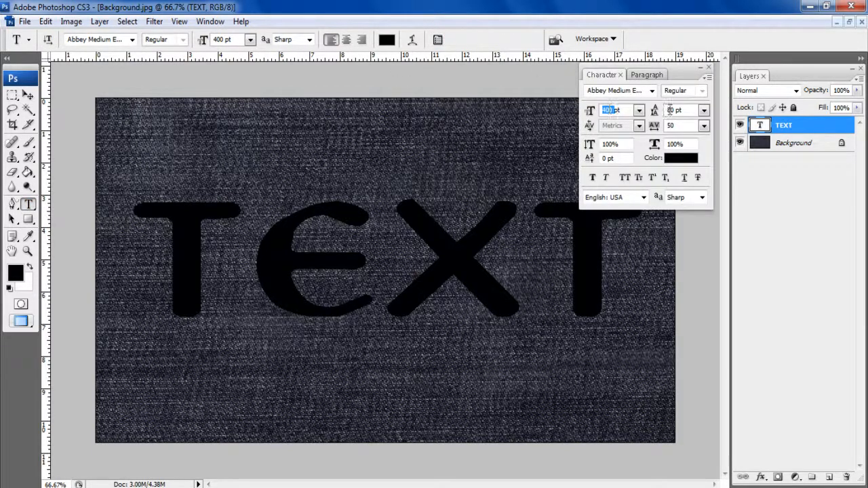
mouse_move(681, 125)
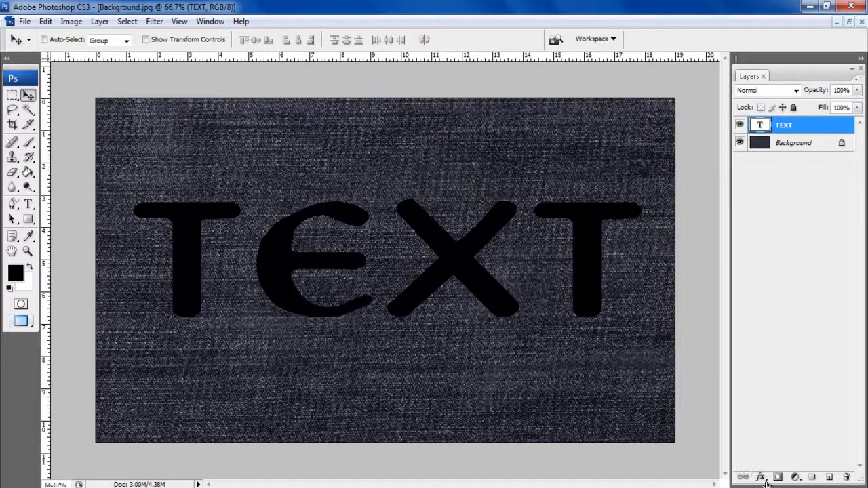
Add a 15 px red Stroke layer effect positioned Outside the letters.
left_click(759, 478)
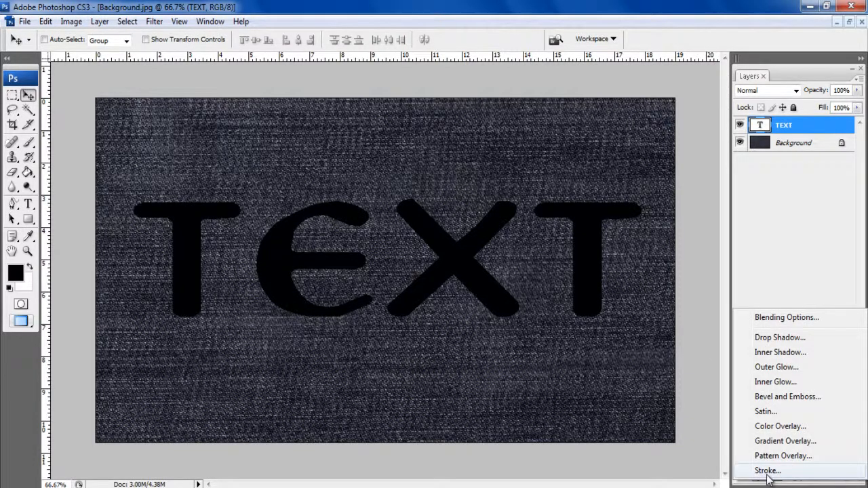
left_click(768, 471)
type("15")
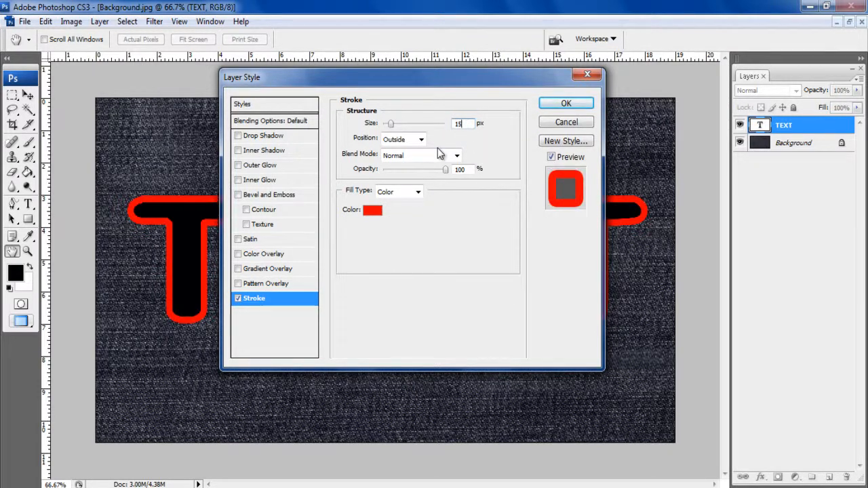
left_click(400, 138)
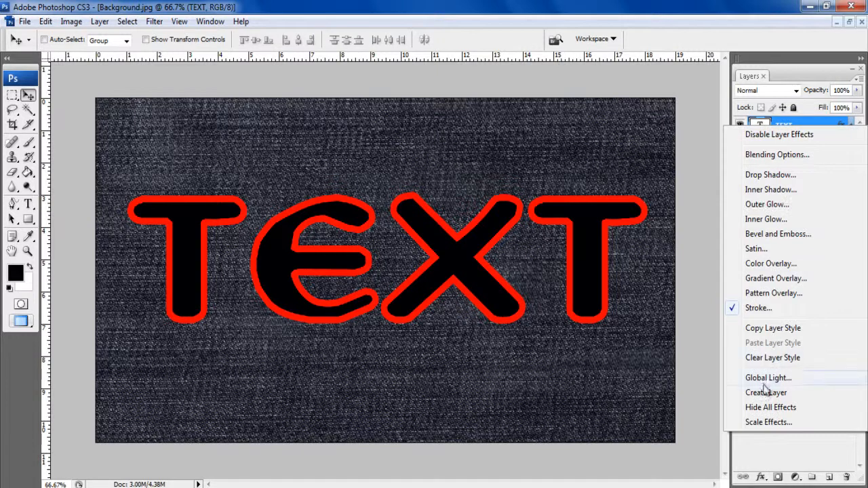
mouse_move(765, 392)
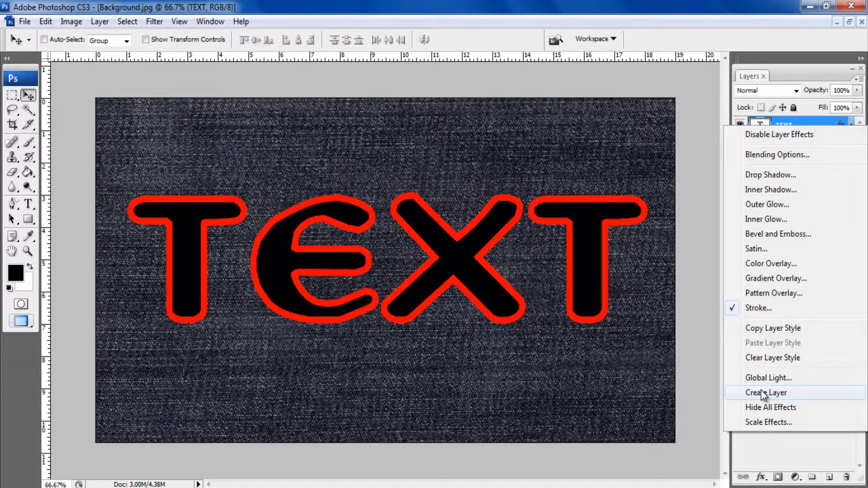
Convert the stroke effect into its own 'TEXT's Outer Stroke' layer.
left_click(765, 393)
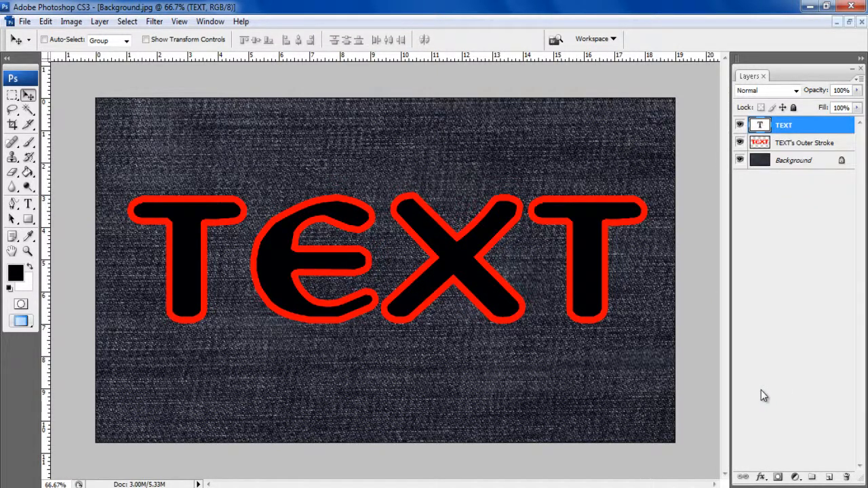
mouse_move(764, 363)
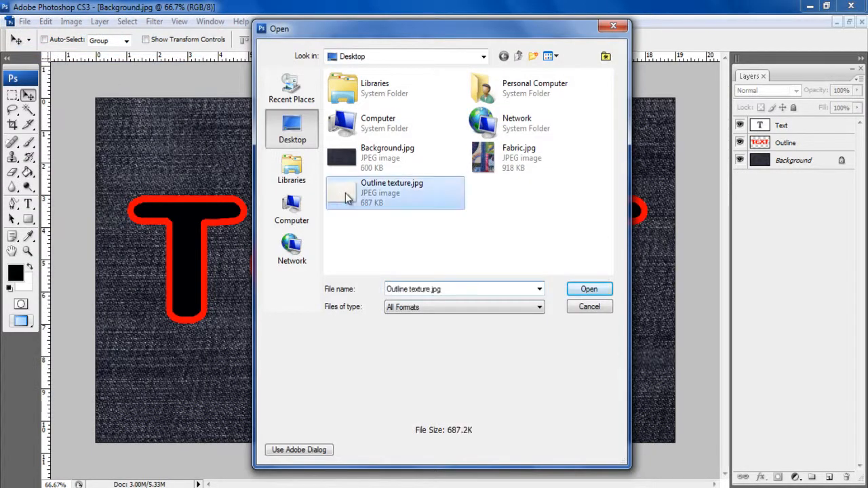
Bring Outline texture.jpg in as a renamed layer clipped to the outline.
left_click(589, 288)
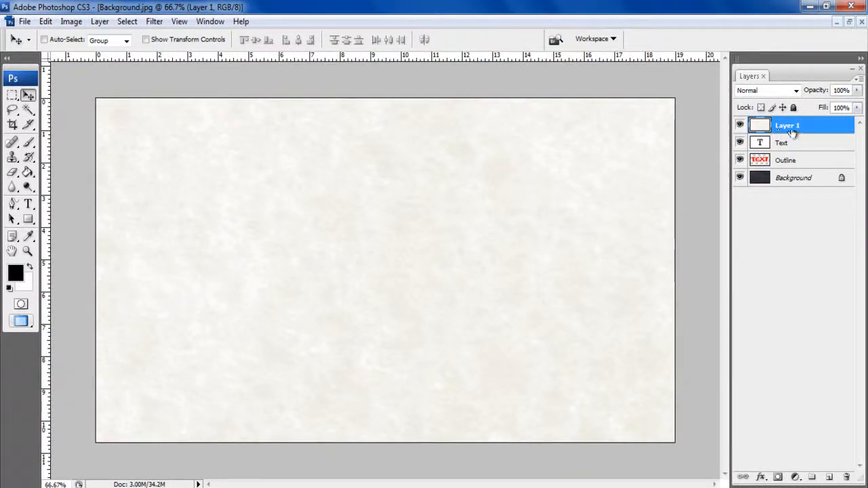
double_click(786, 125)
type("Outline texture")
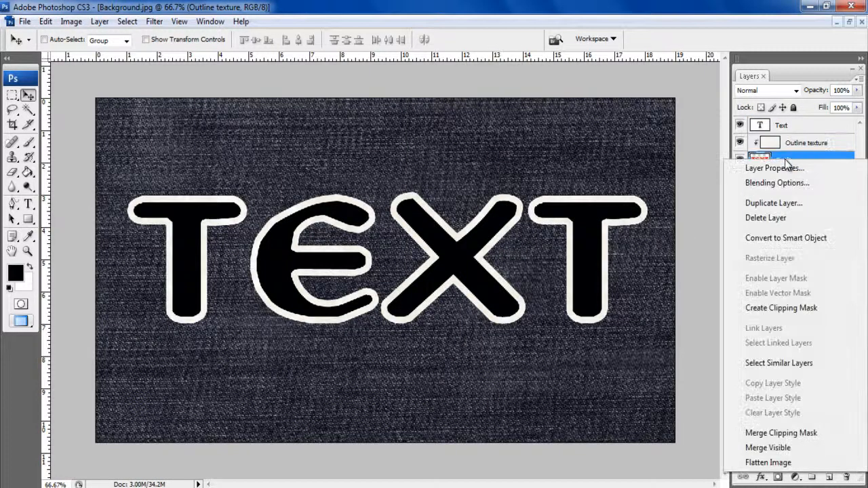
mouse_move(770, 184)
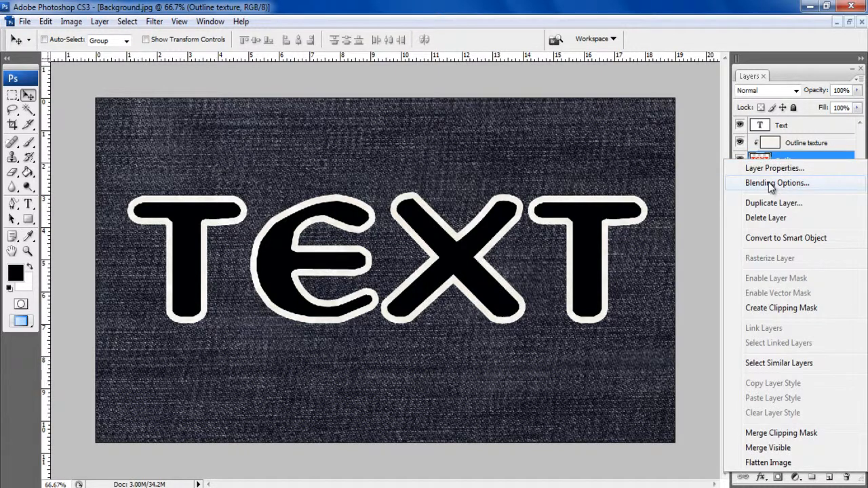
Give the Outline layer a Multiply drop shadow at 25% opacity, distance 2, size 2.
left_click(777, 181)
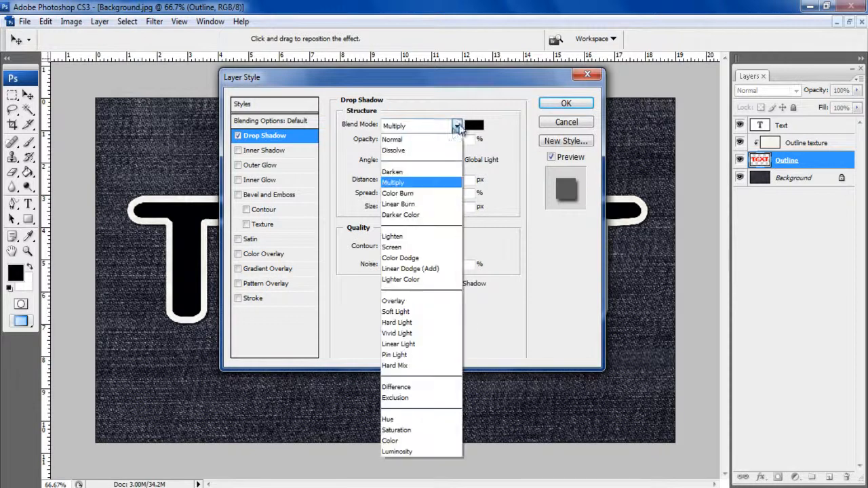
left_click(393, 182)
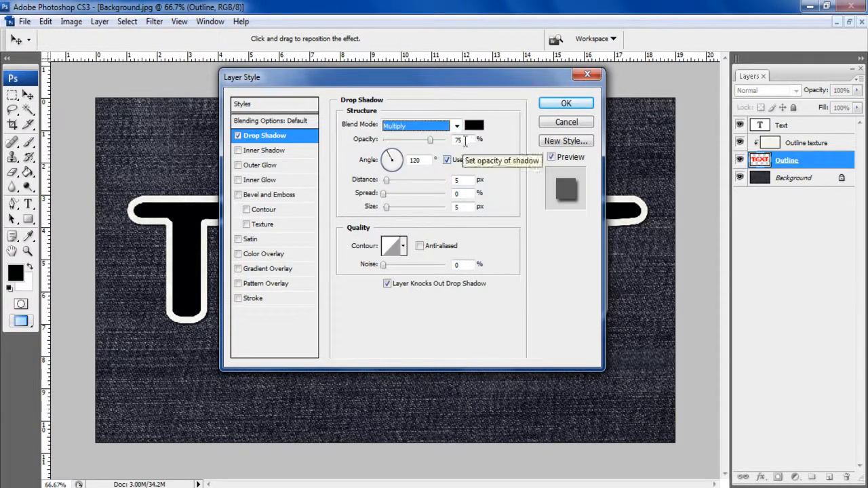
type("25")
left_click(463, 206)
type("2")
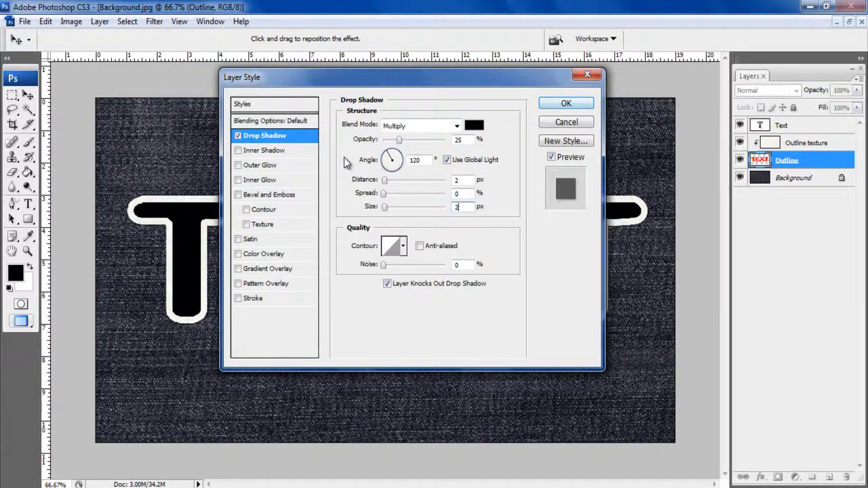
Add a Chisel Hard bevel with depth 200 and size 0, and apply the style.
left_click(269, 195)
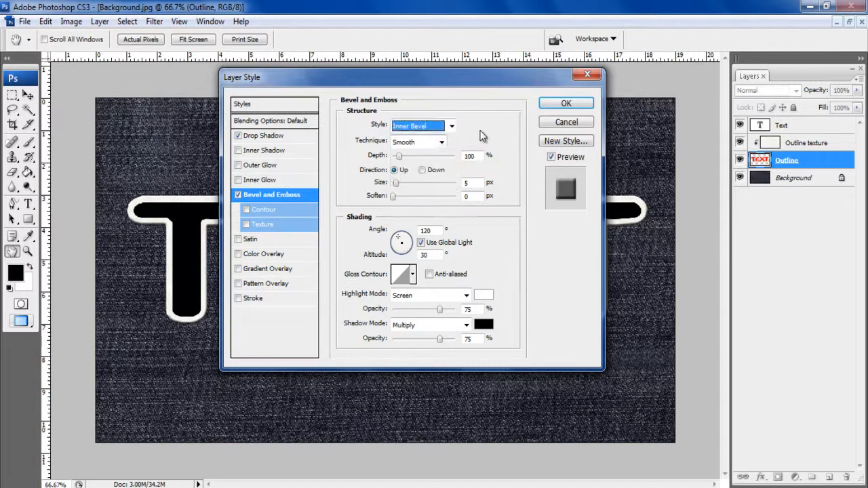
left_click(418, 141)
type("200")
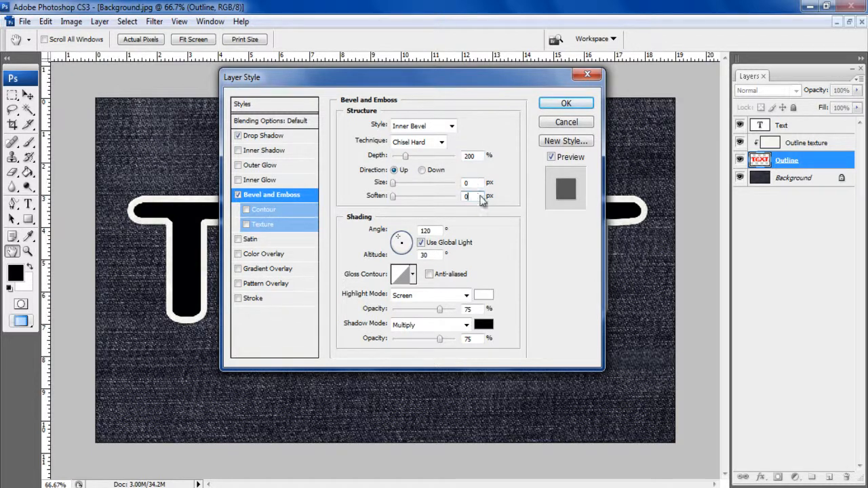
mouse_move(567, 103)
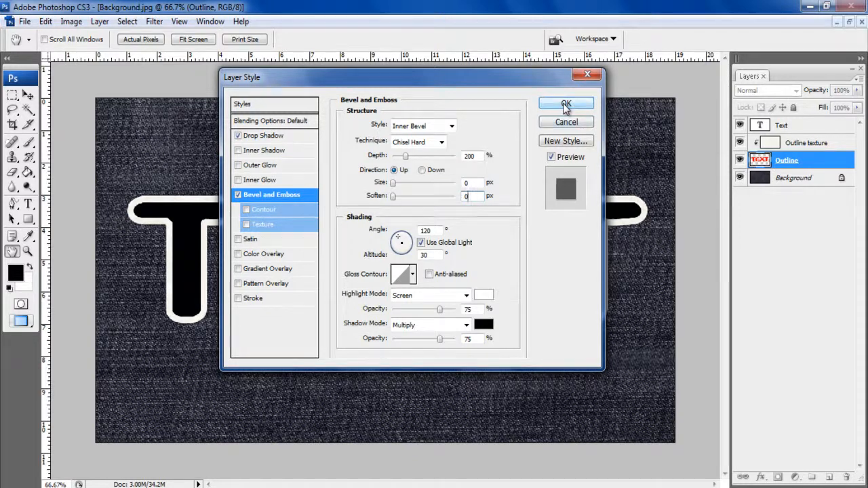
left_click(566, 103)
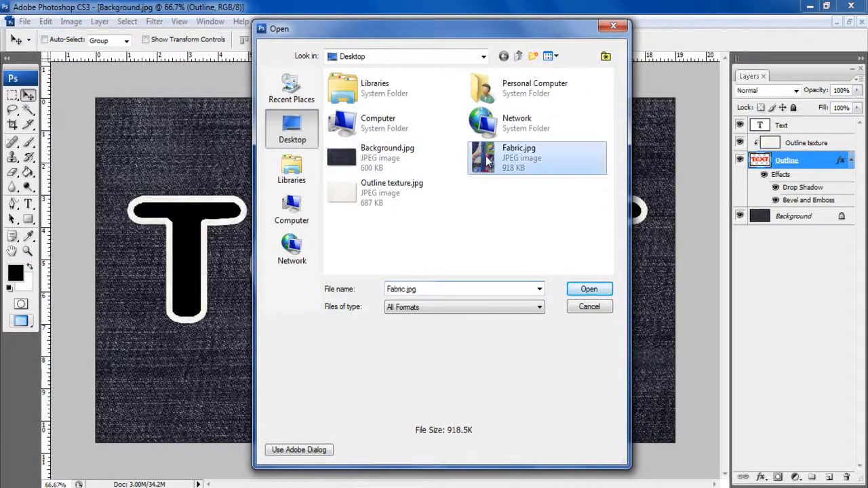
Copy Fabric.jpg into the document as a 'Text texture' layer and close its window.
left_click(588, 289)
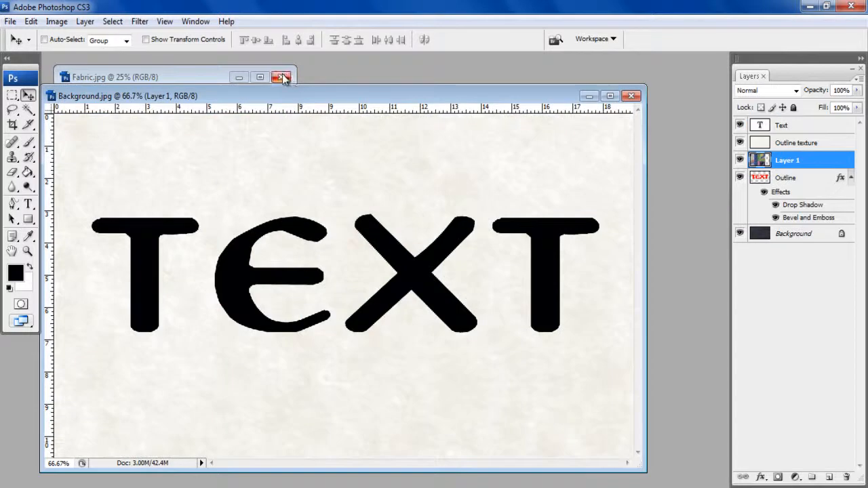
left_click(282, 76)
type("Text texture")
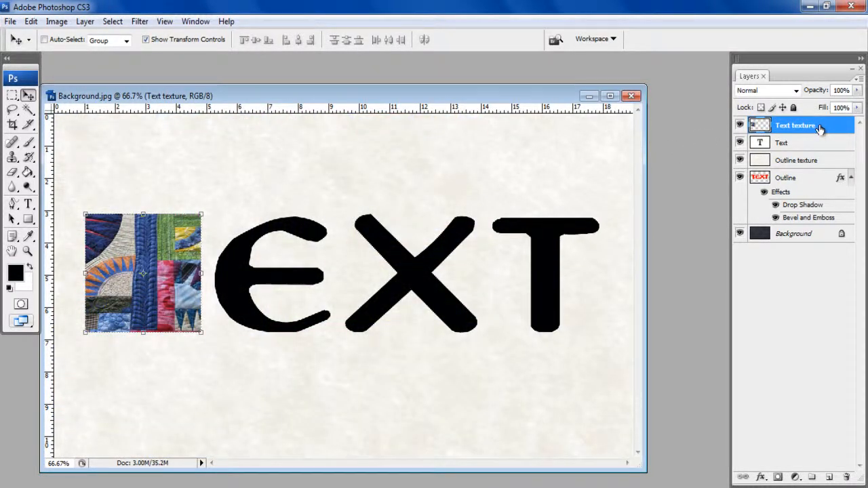
Clip the Text texture layer to the lettering and duplicate it.
right_click(794, 125)
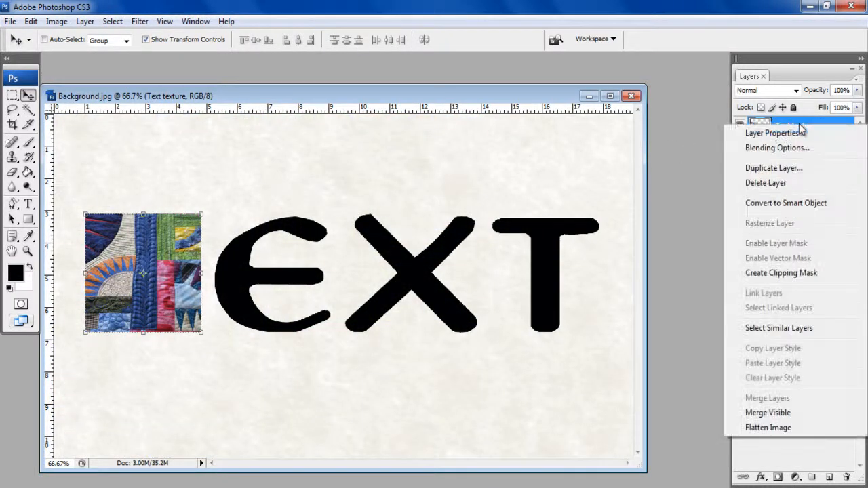
mouse_move(781, 273)
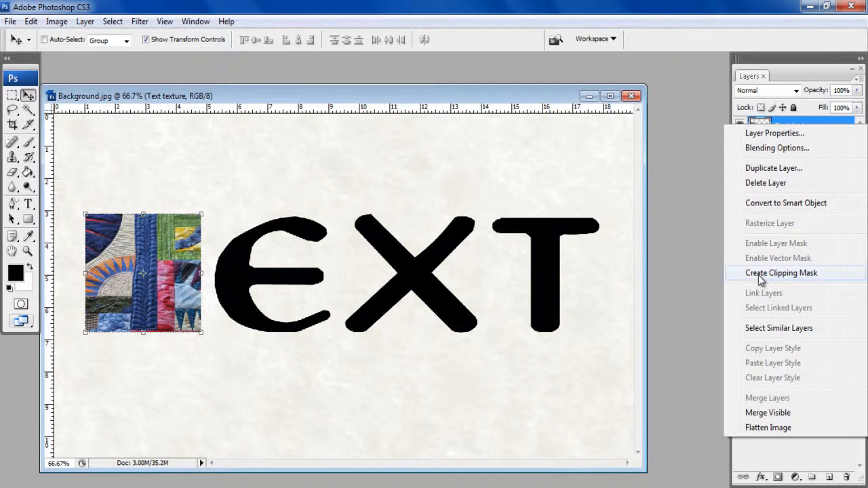
left_click(781, 273)
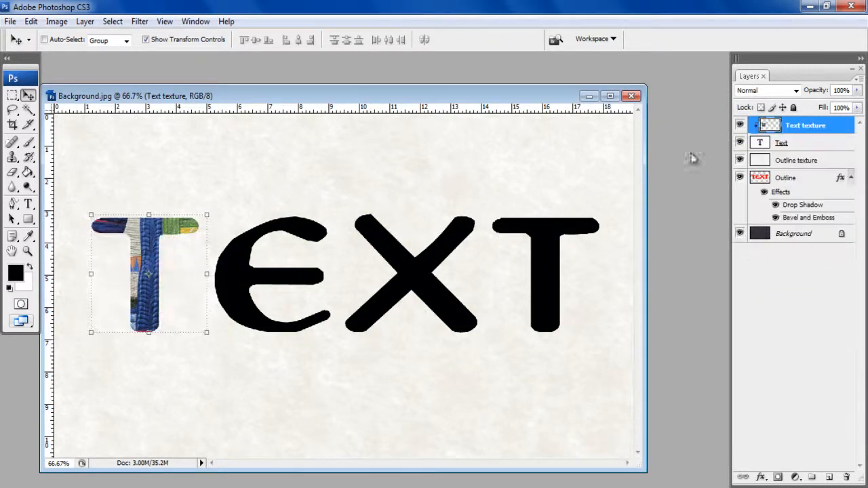
right_click(806, 125)
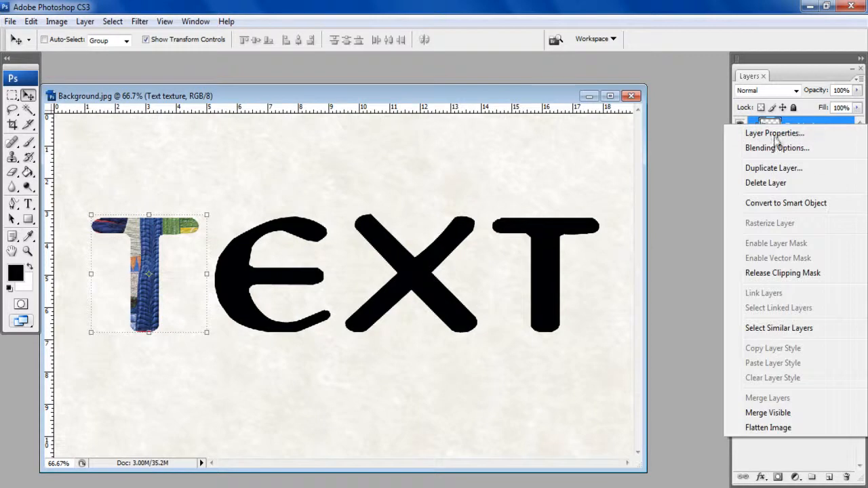
left_click(773, 168)
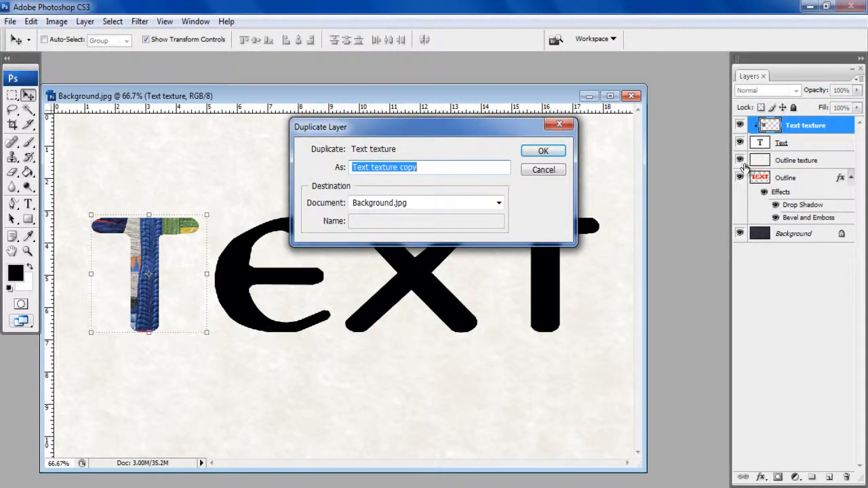
left_click(542, 149)
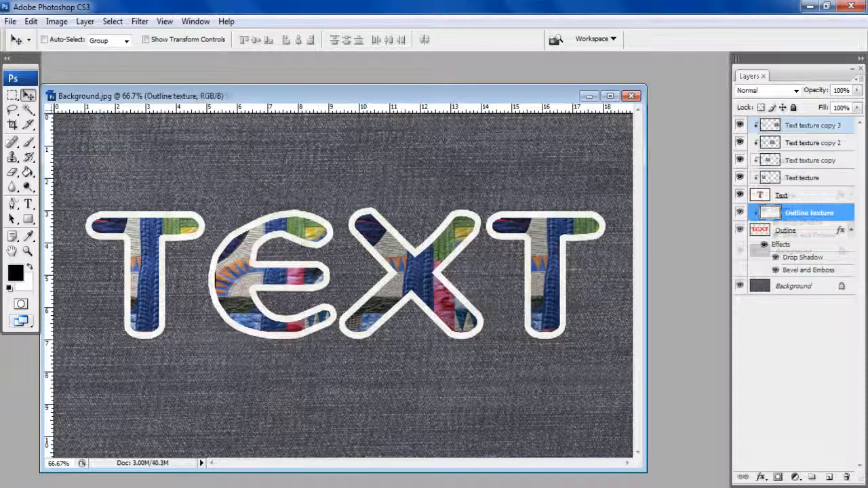
right_click(782, 195)
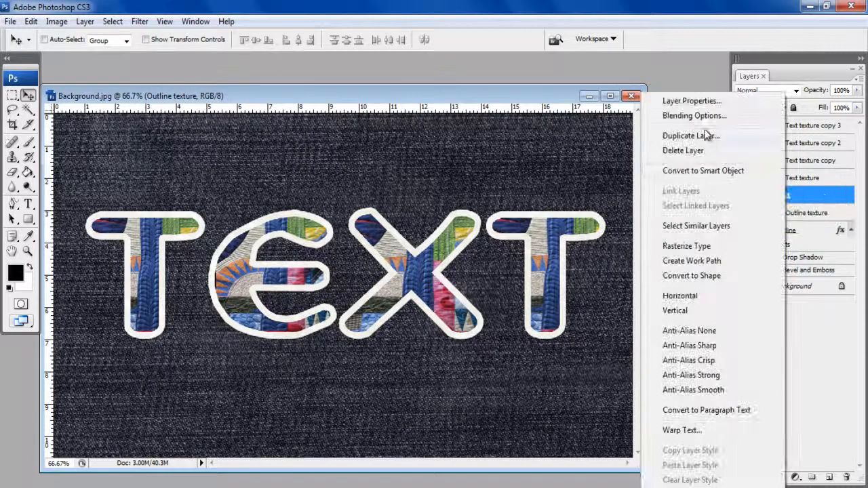
mouse_move(694, 116)
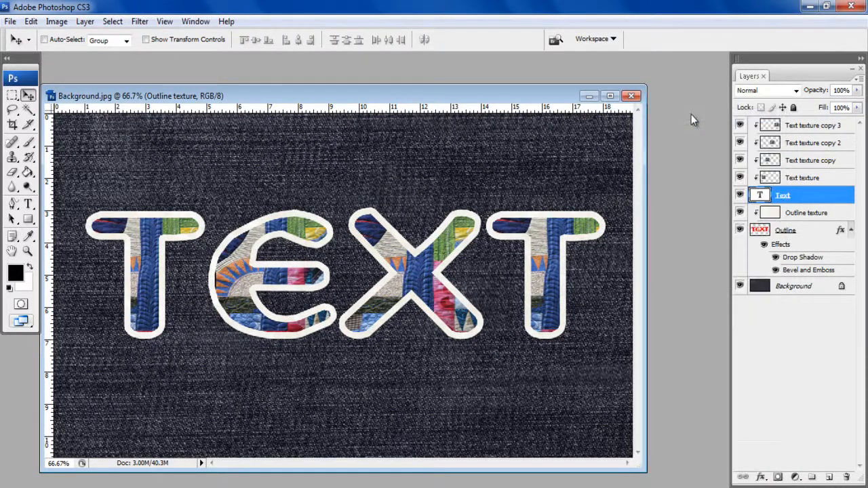
Give the Text layer an Inner Bevel with Chisel Hard technique.
double_click(803, 196)
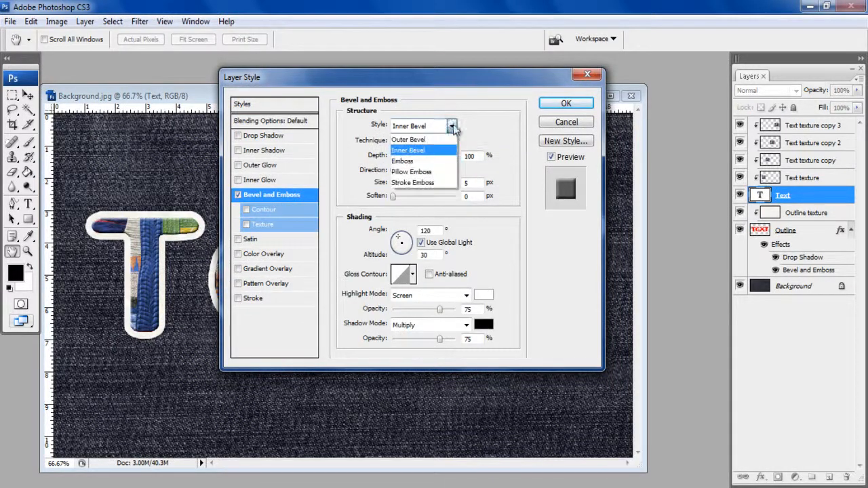
left_click(442, 142)
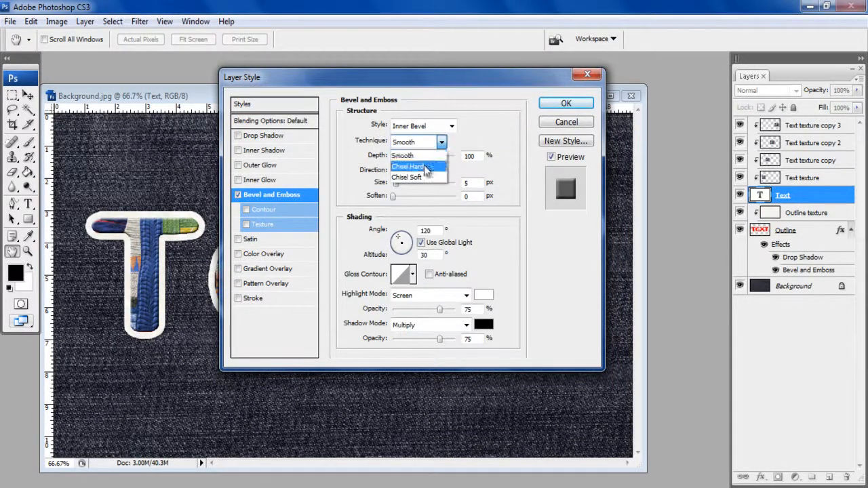
left_click(409, 167)
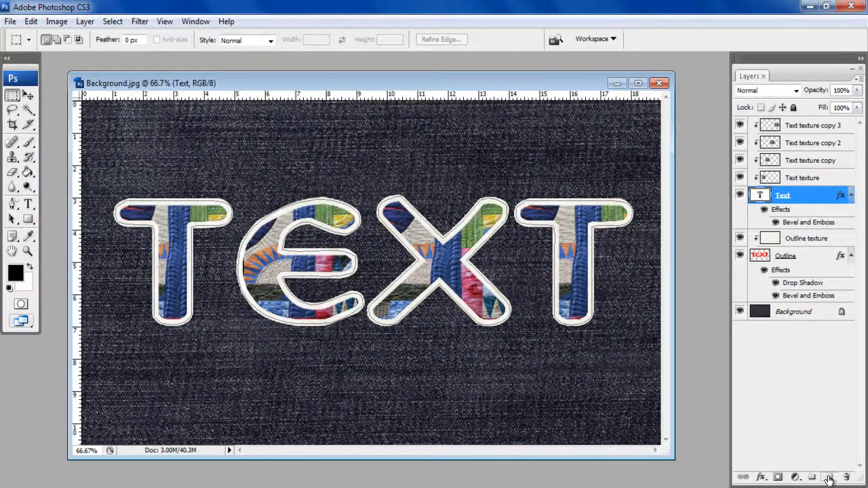
Create a new top layer named Stitches and release it from the clipping mask.
left_click(828, 477)
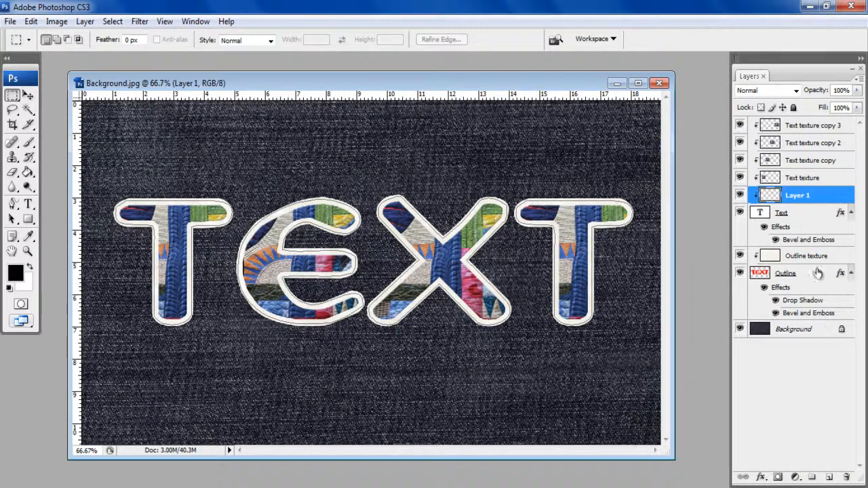
double_click(798, 195)
type("Stitches")
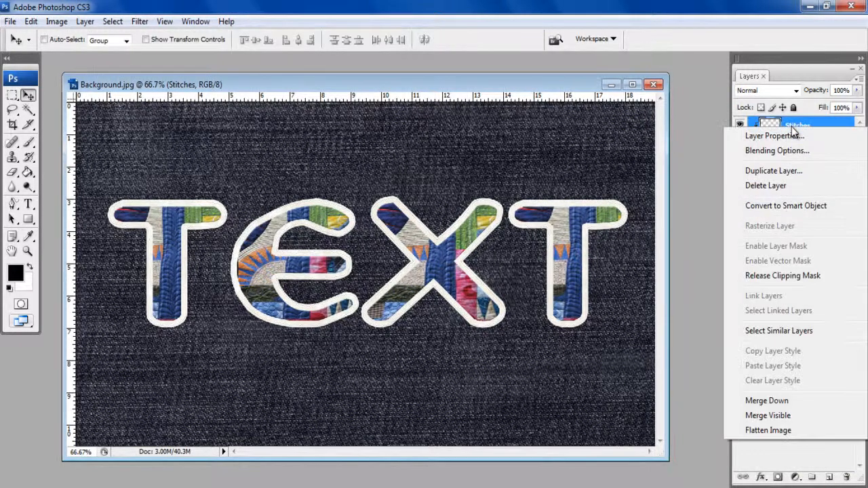
mouse_move(782, 276)
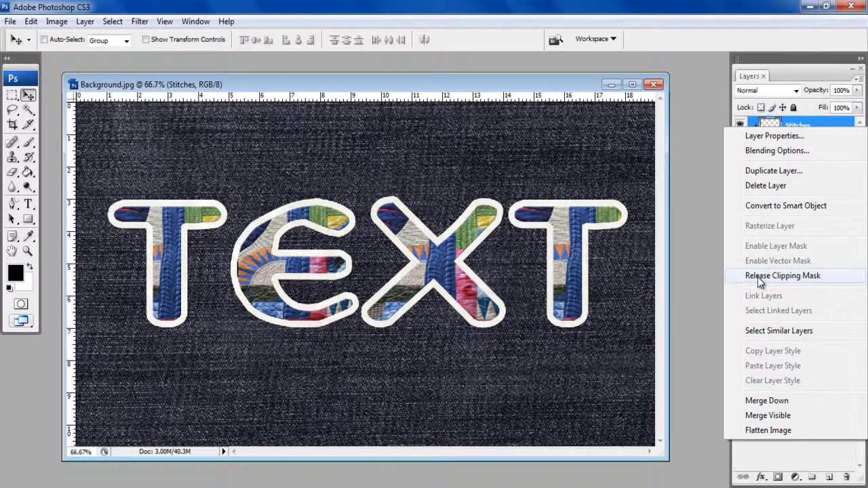
left_click(782, 275)
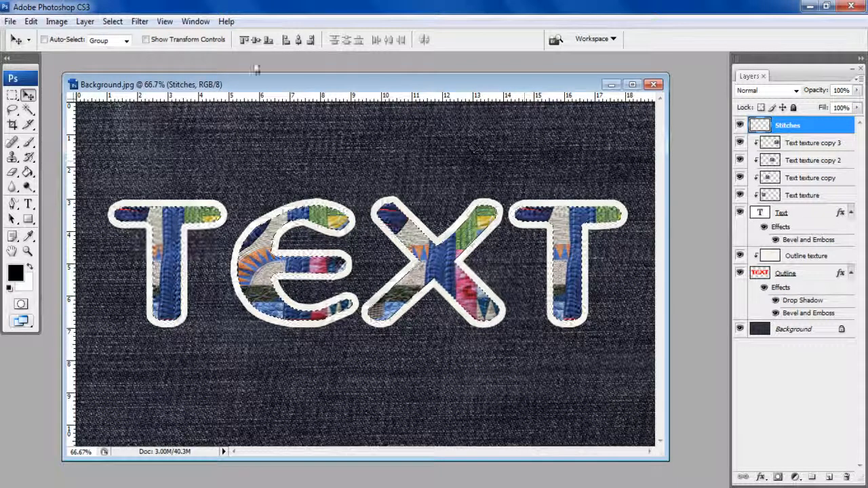
Expand the letter selection slightly and convert it into a work path on the Stitches layer.
left_click(113, 22)
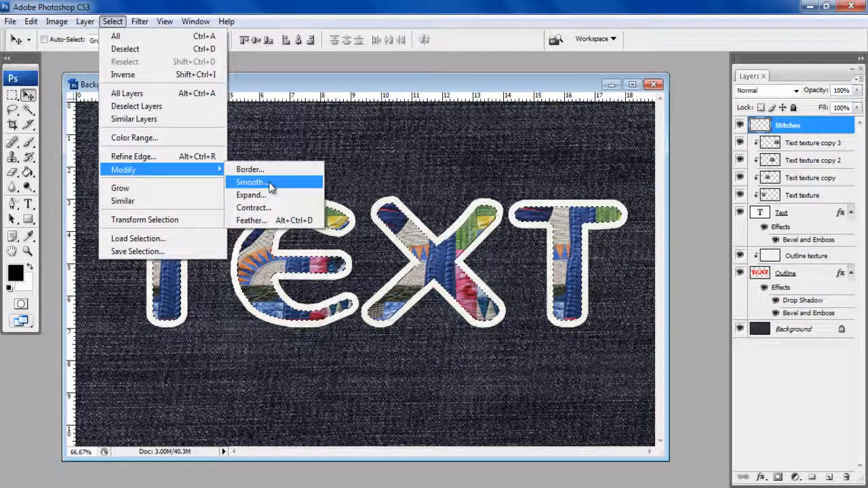
left_click(251, 196)
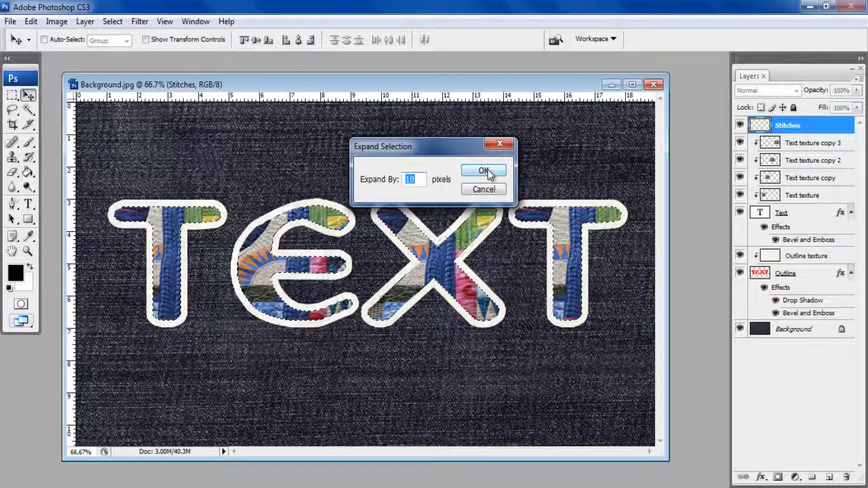
left_click(483, 171)
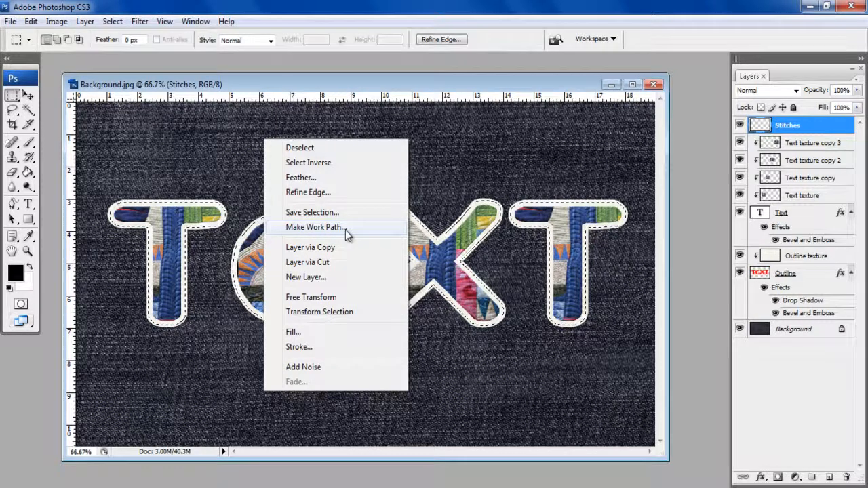
left_click(314, 228)
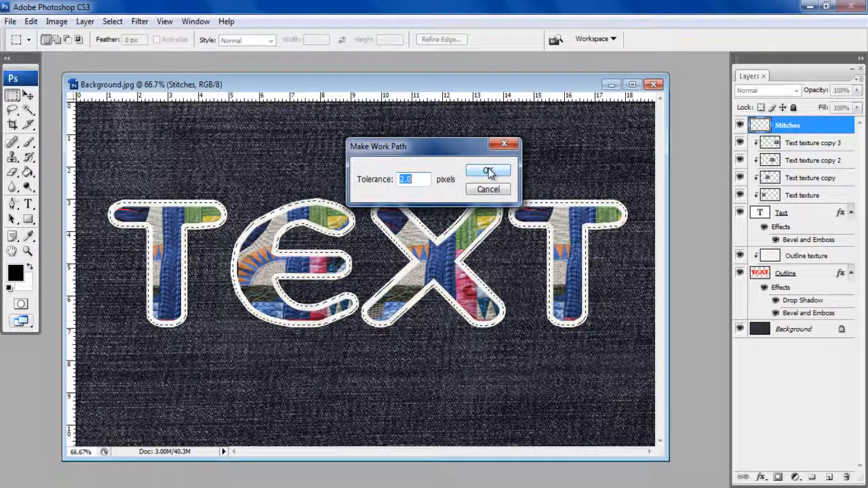
left_click(195, 22)
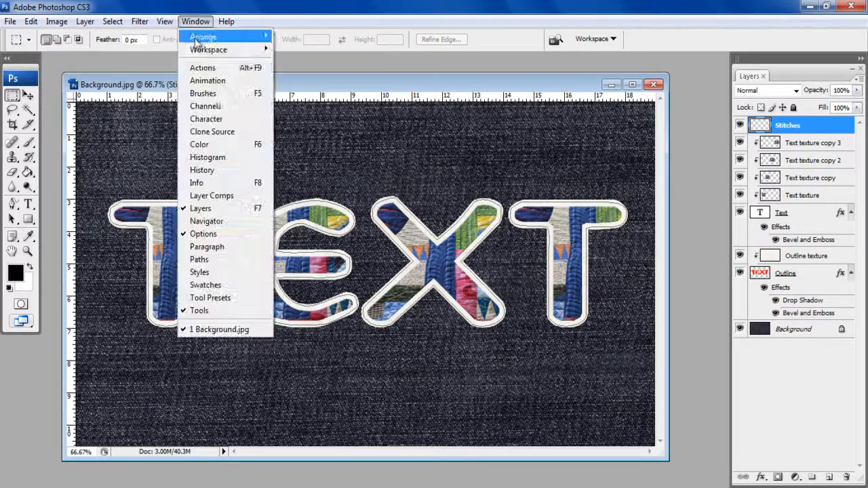
mouse_move(203, 92)
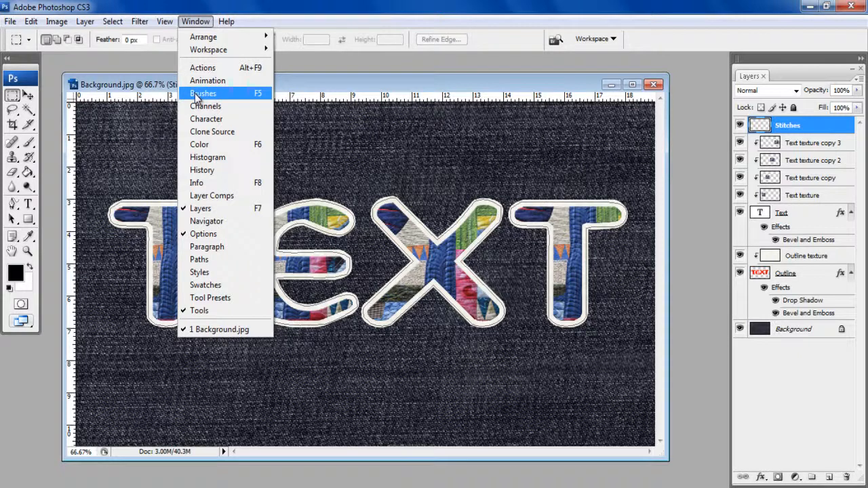
Set a spaced brush tip with Angle Jitter controlled by Direction and foreground colour #2e3f7c.
left_click(204, 93)
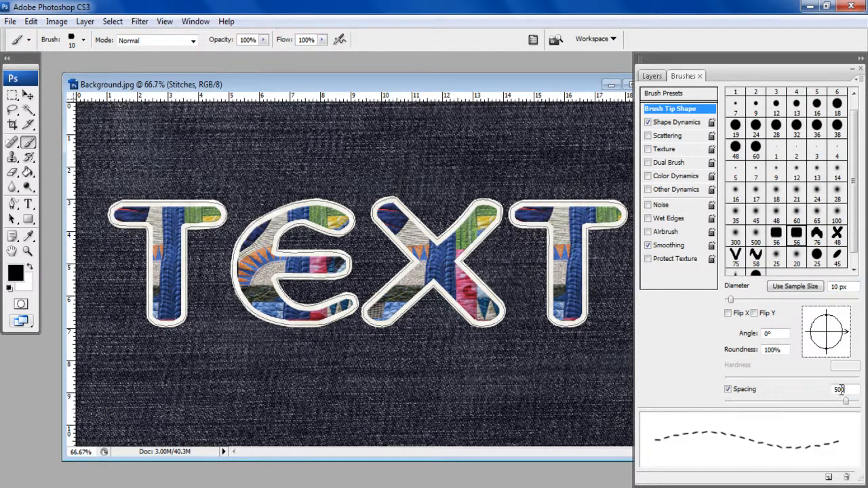
left_click(675, 122)
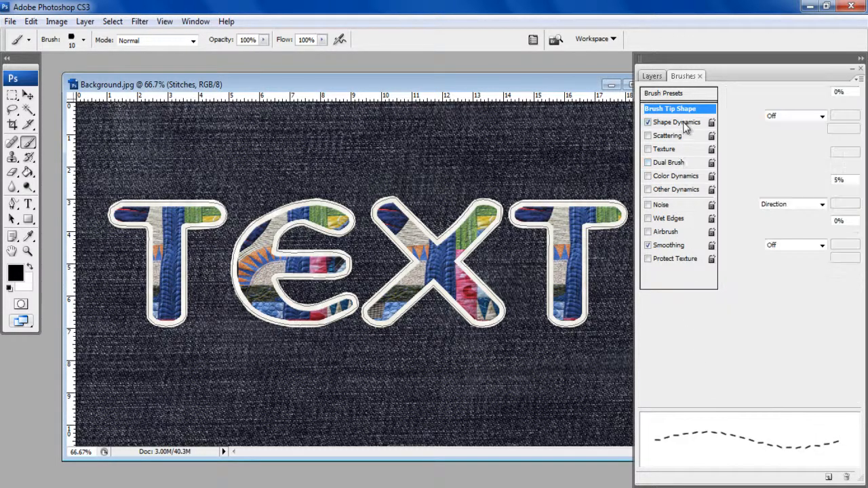
left_click(676, 122)
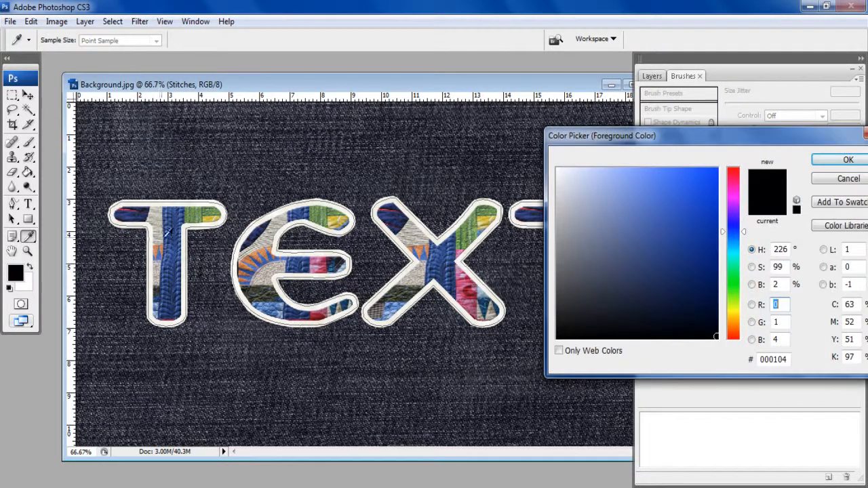
left_click(658, 255)
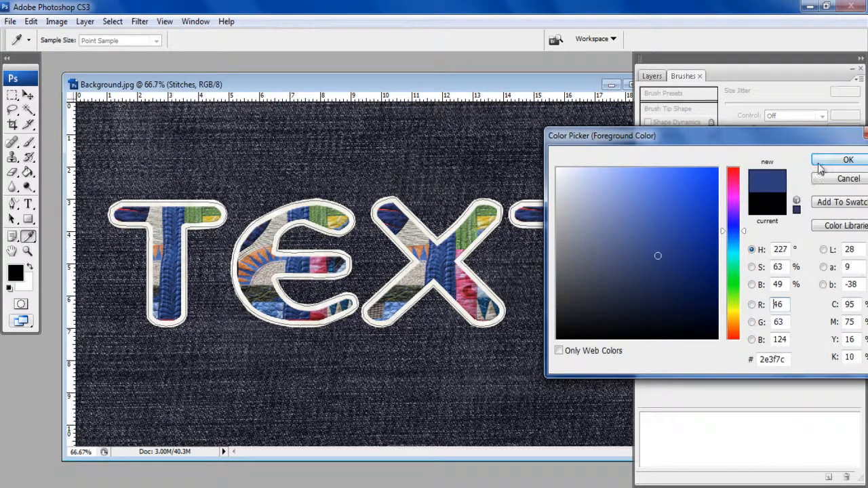
left_click(847, 160)
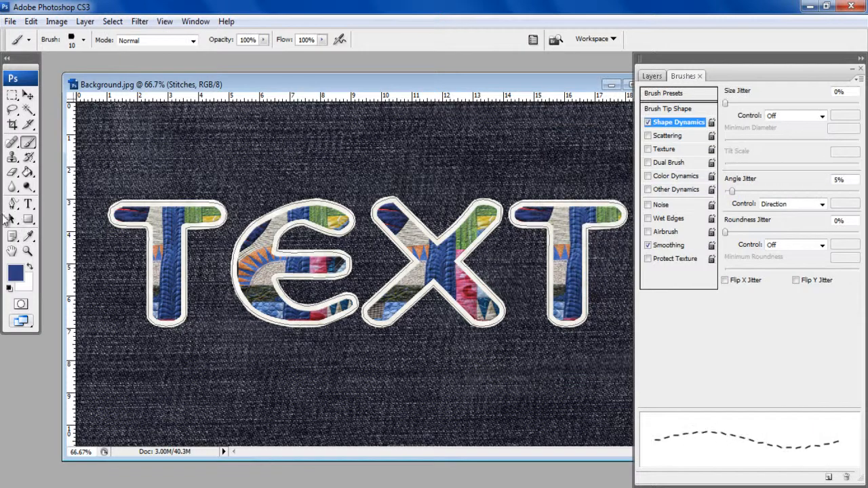
left_click(651, 76)
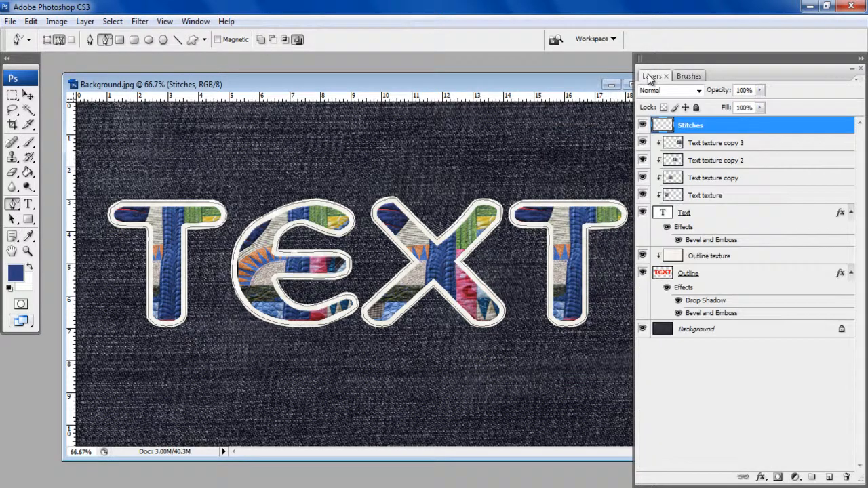
Stroke the work path with the Brush to lay dashed stitches around every letter outline.
right_click(285, 179)
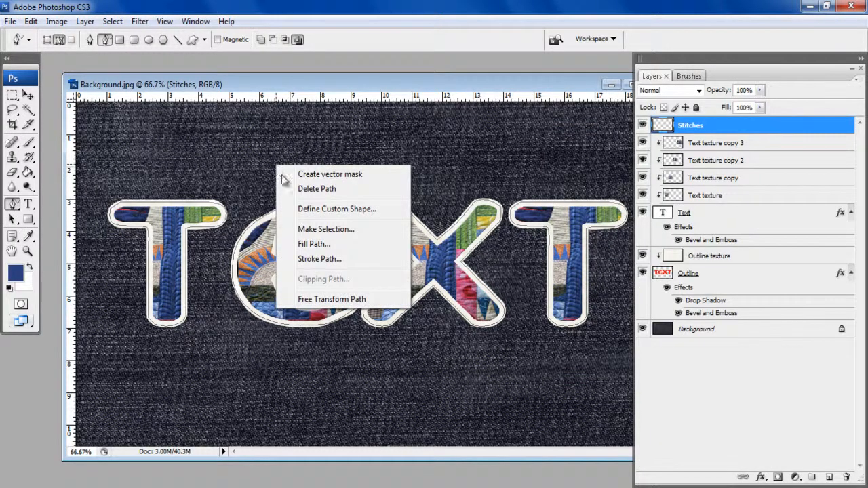
left_click(320, 258)
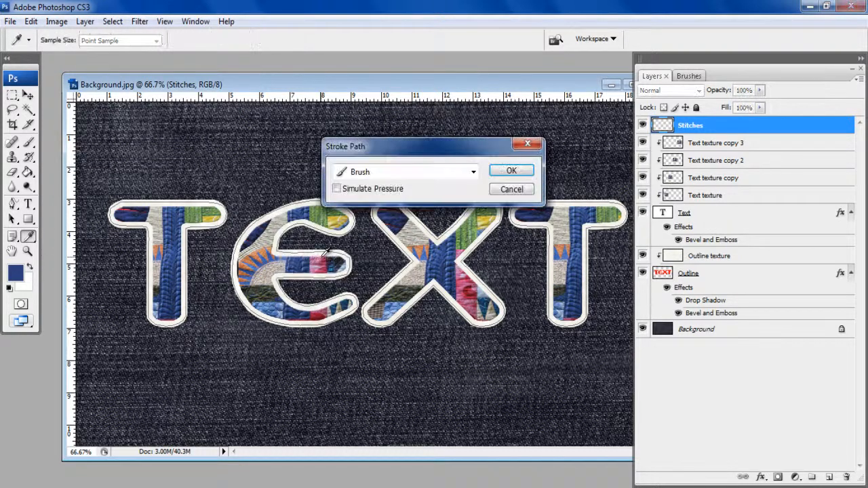
left_click(472, 170)
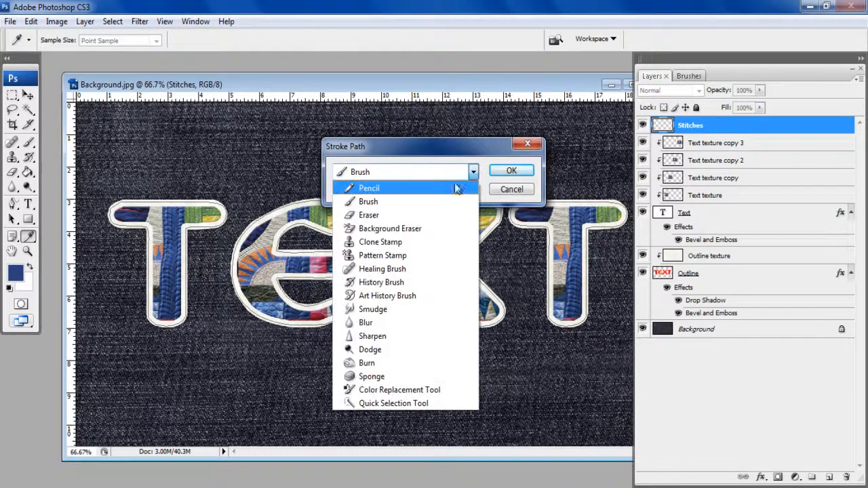
left_click(369, 201)
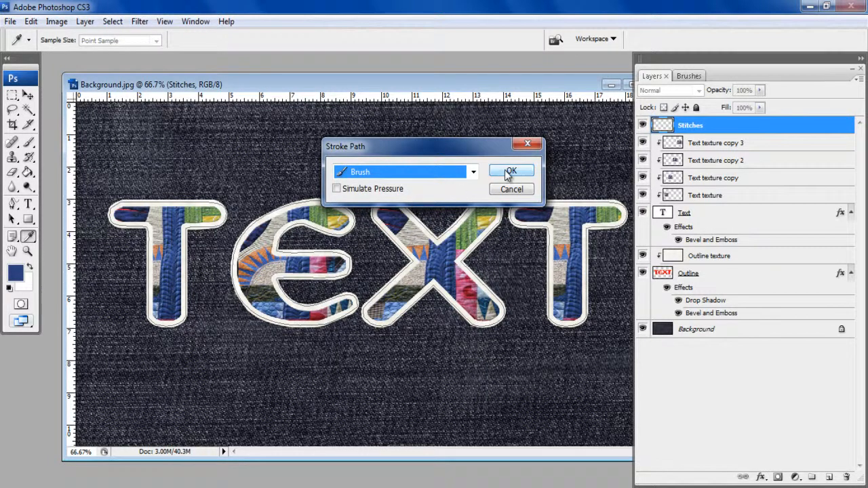
left_click(511, 171)
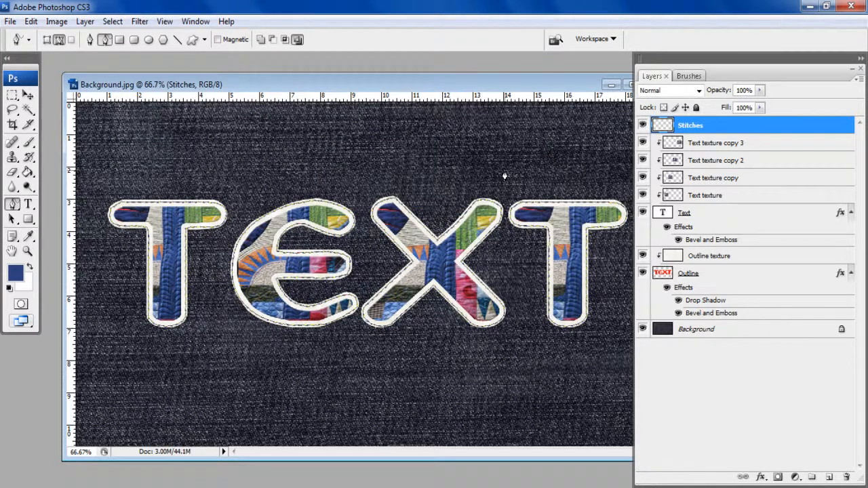
mouse_move(613, 130)
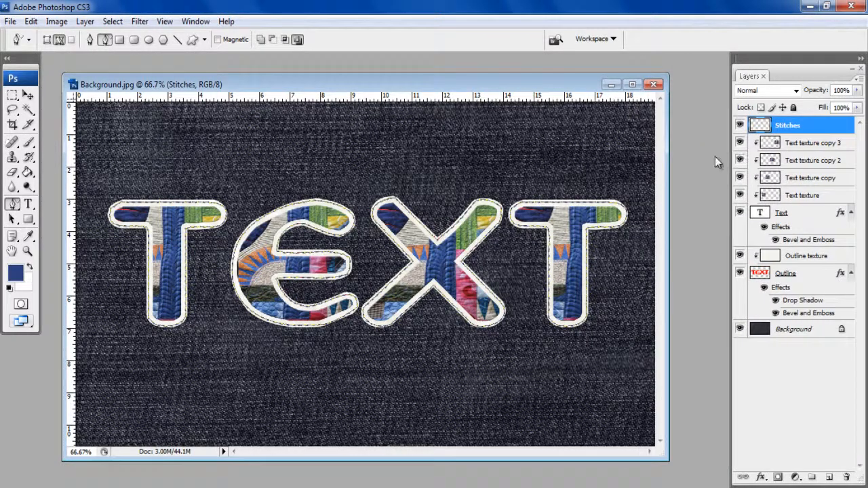
Maximize the document window and switch to the Move tool to present the finished design.
left_click(632, 84)
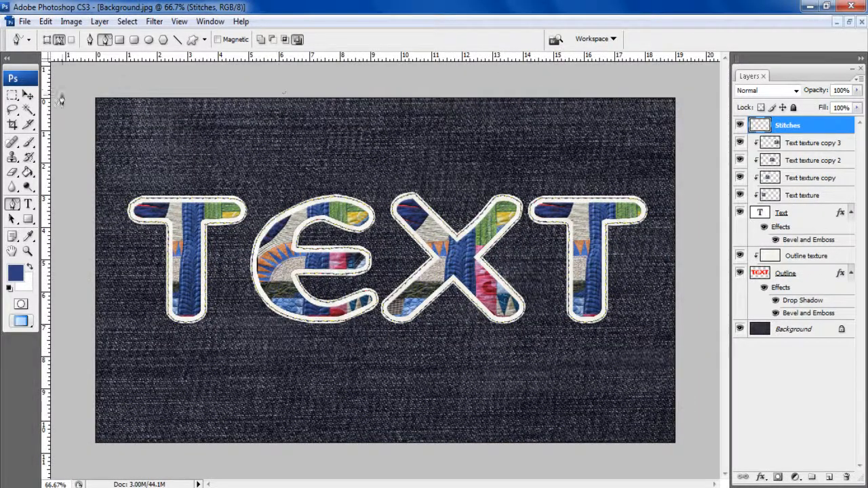
left_click(11, 93)
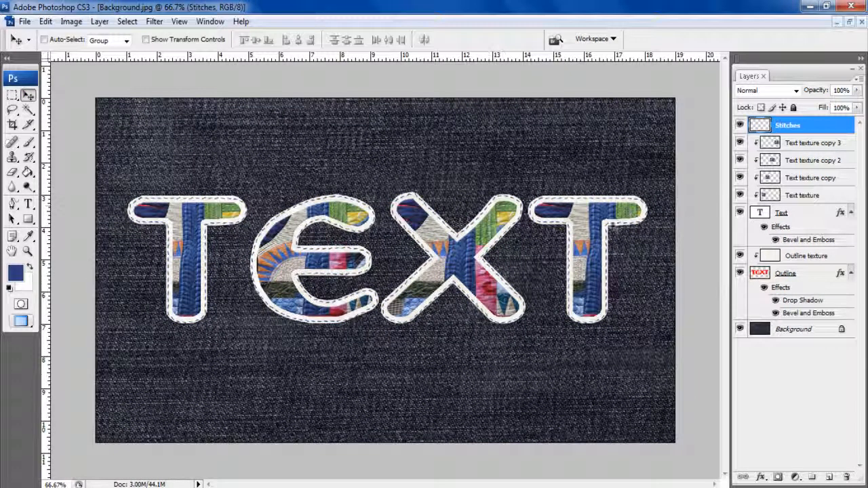